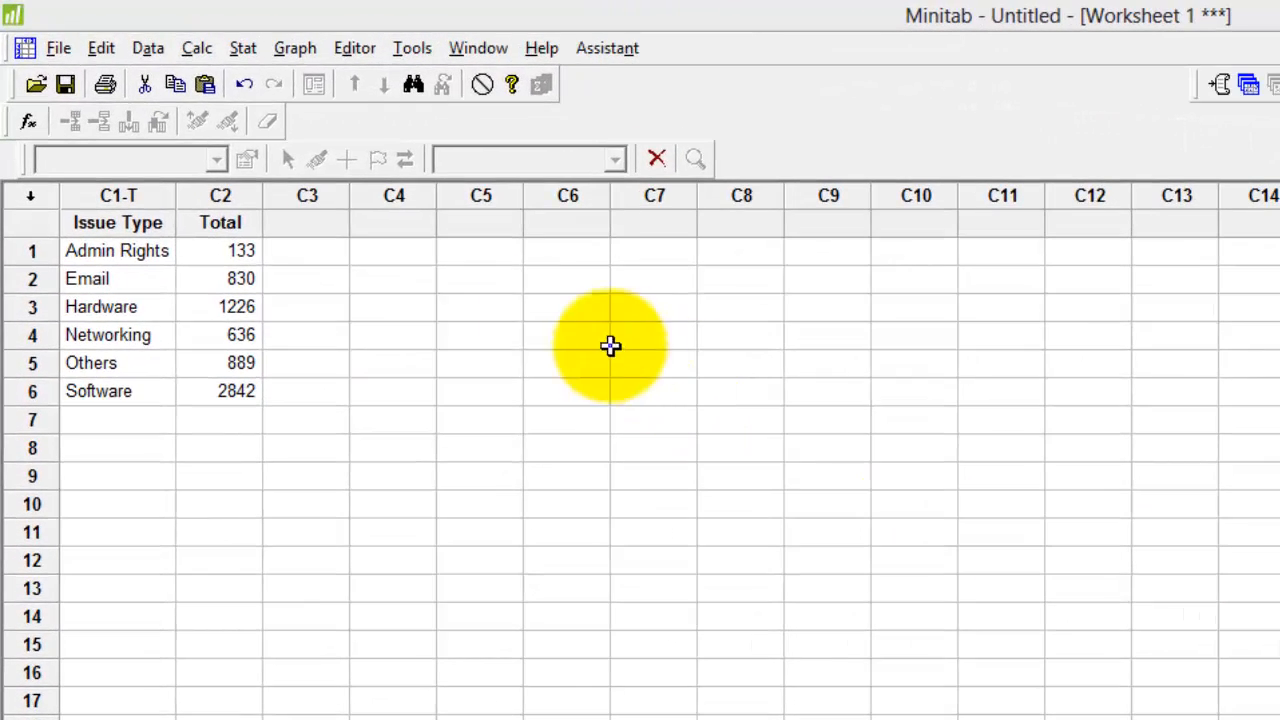
{"action": "mouse_move", "coordinate": [244, 48]}
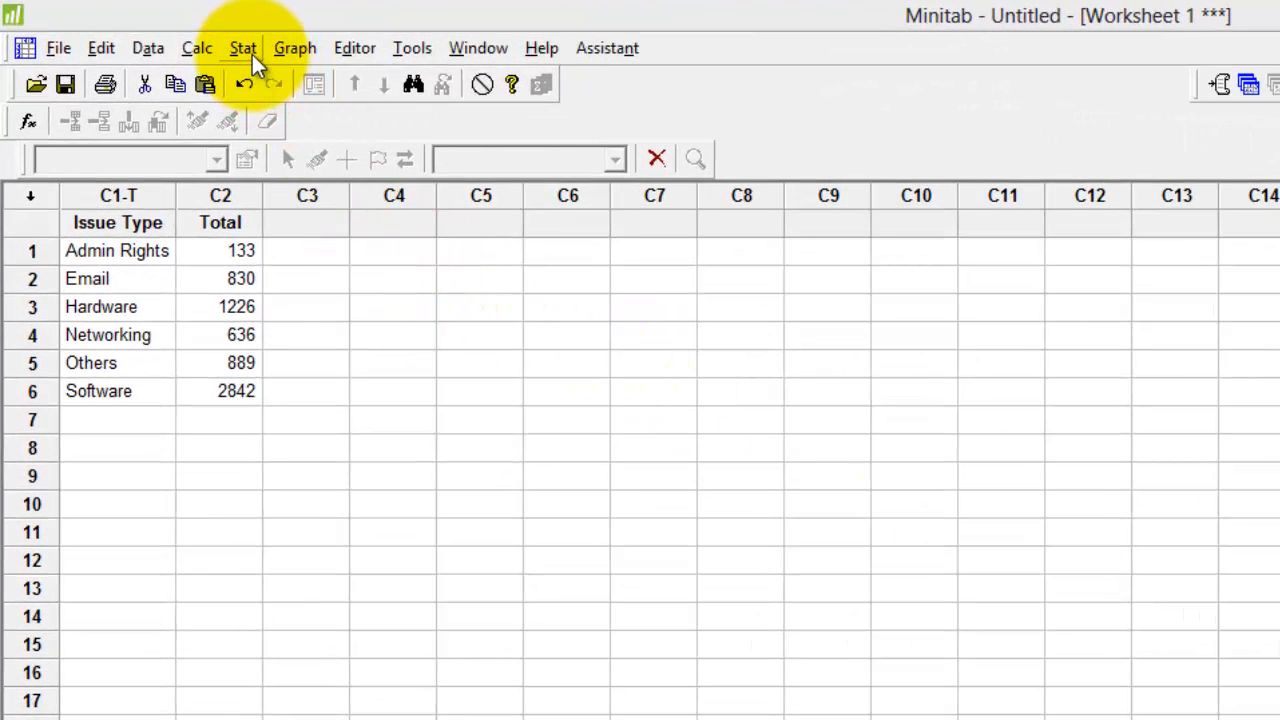
- Bring up the Stat menu's Quality Tools list containing Pareto Chart
{"action": "left_click", "coordinate": [244, 48]}
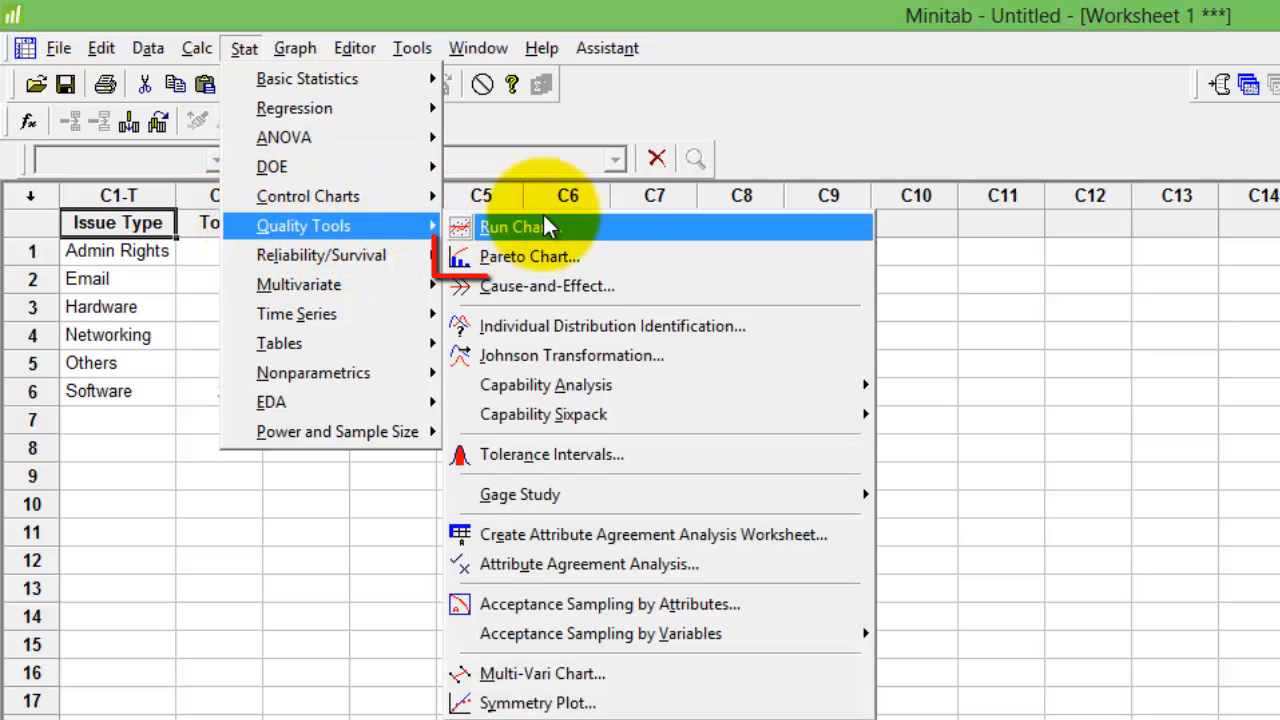
{"action": "mouse_move", "coordinate": [528, 256]}
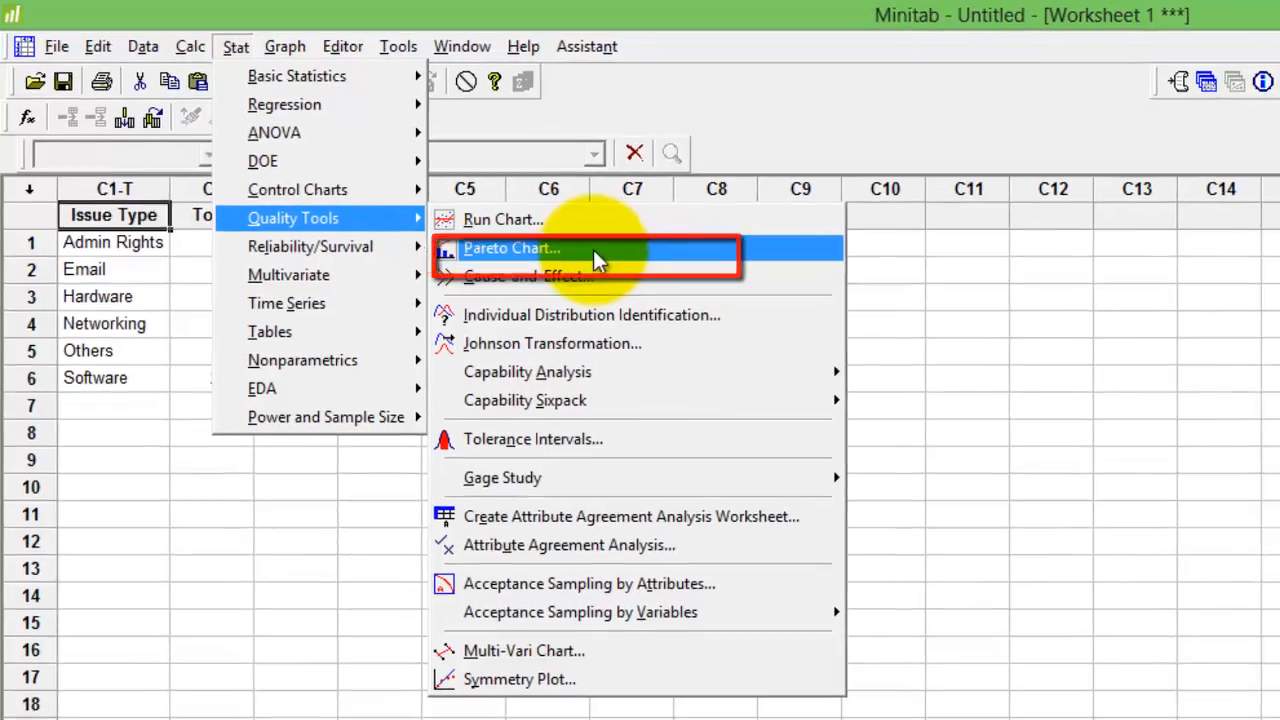
- Set Issue Type as the defect data and C2 Total as the frequencies for the Pareto chart
{"action": "left_click", "coordinate": [512, 248]}
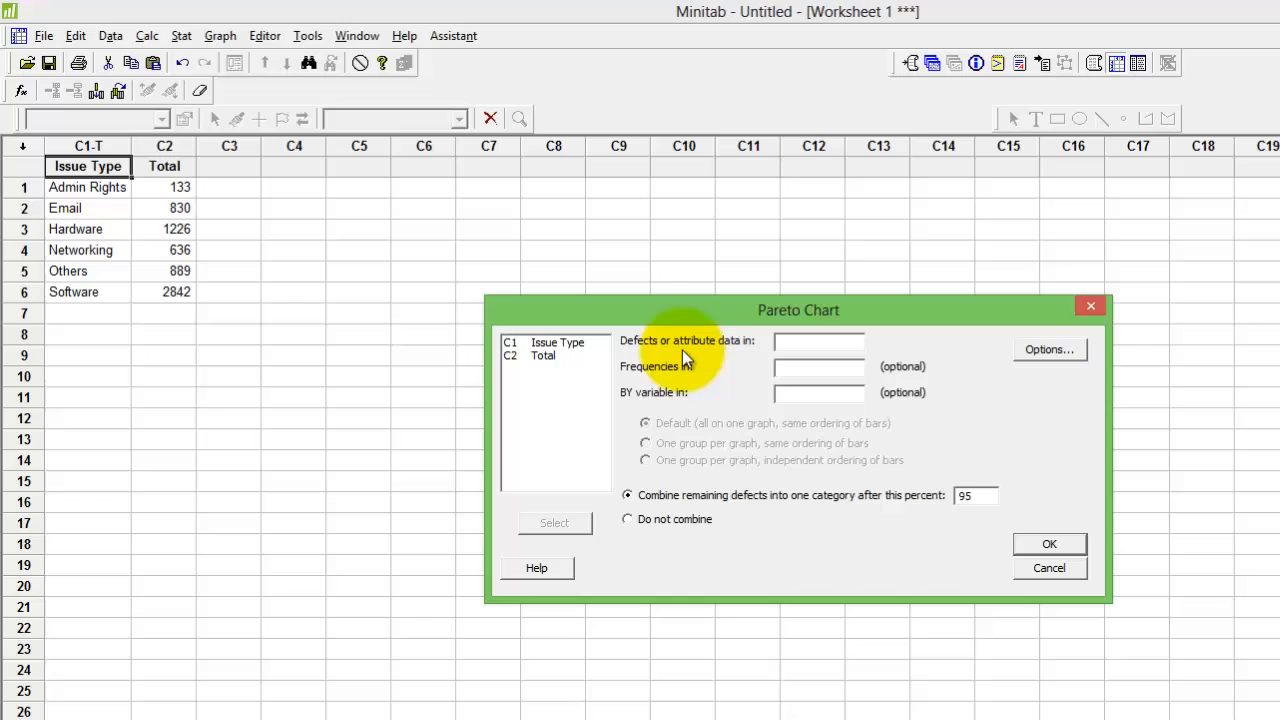
{"action": "mouse_move", "coordinate": [718, 362]}
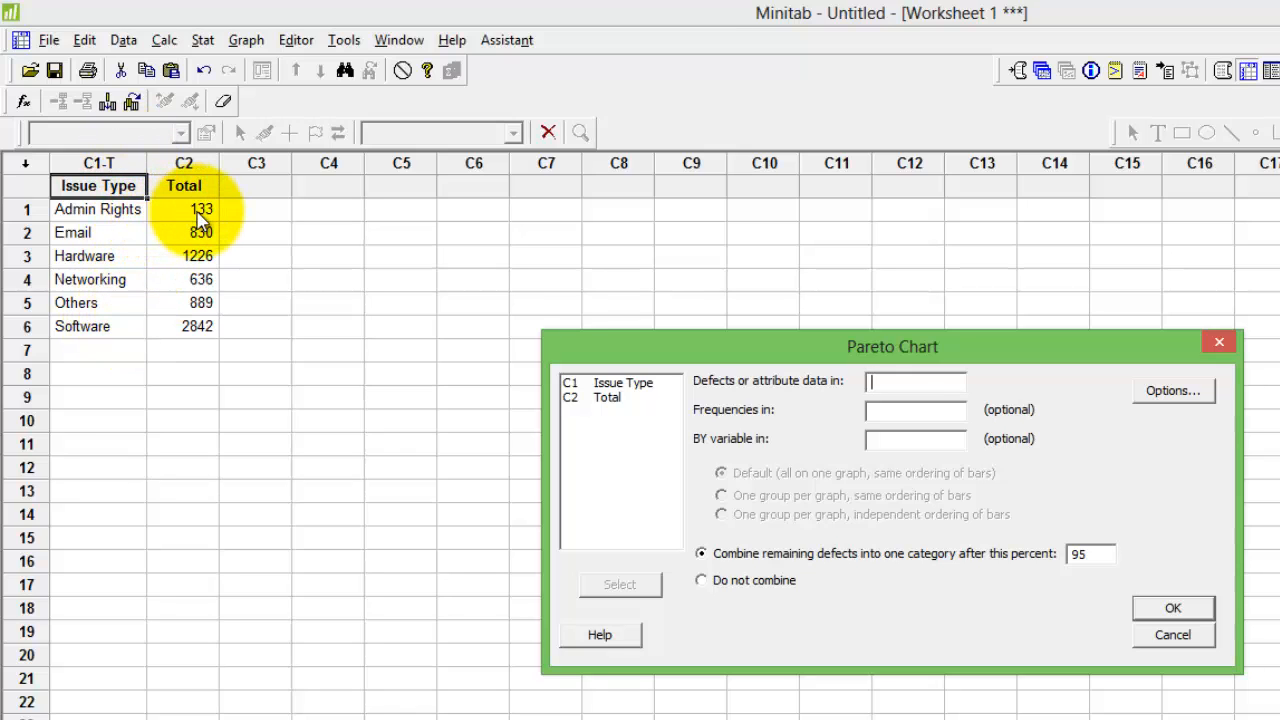
{"action": "mouse_move", "coordinate": [204, 226]}
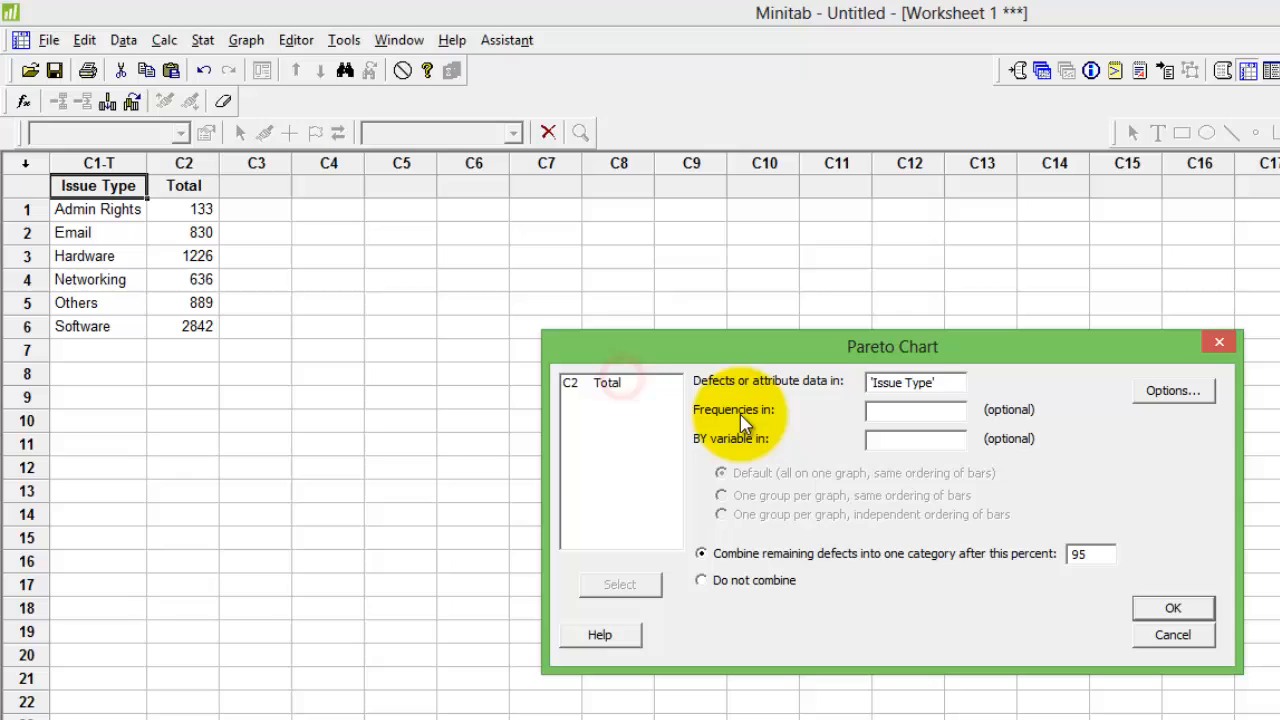
{"action": "left_click", "coordinate": [914, 410]}
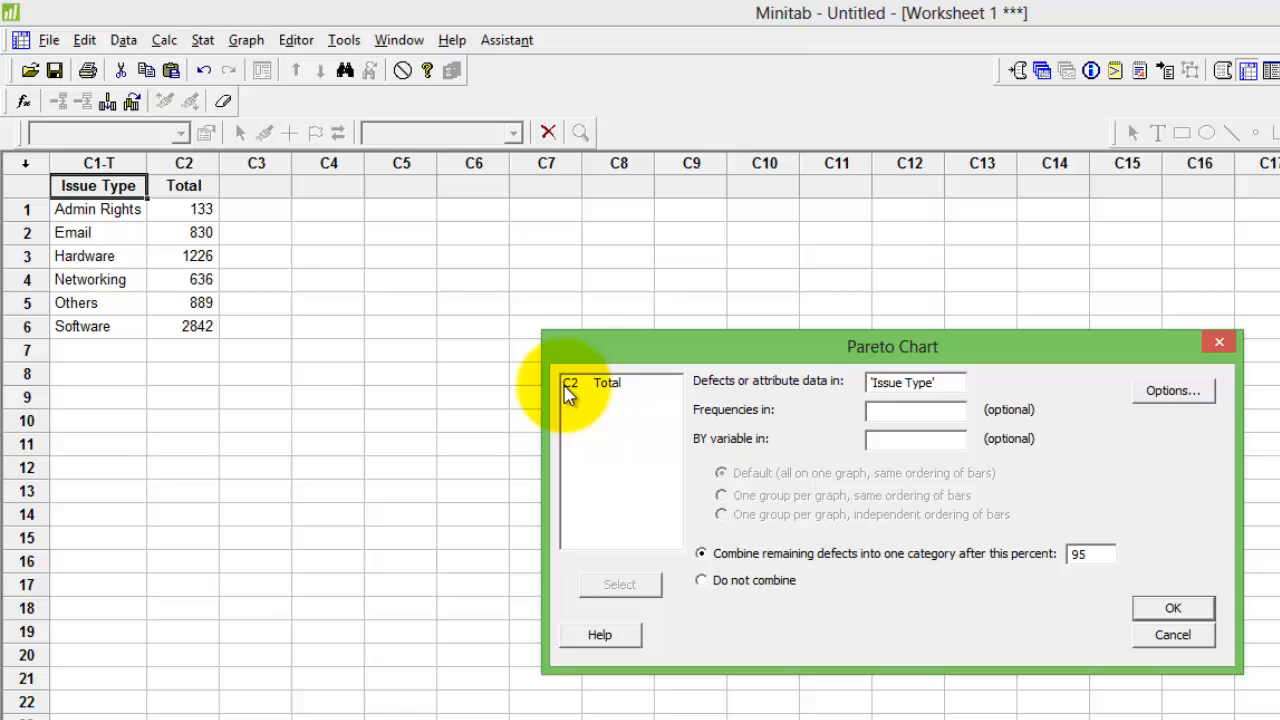
{"action": "double_click", "coordinate": [608, 390]}
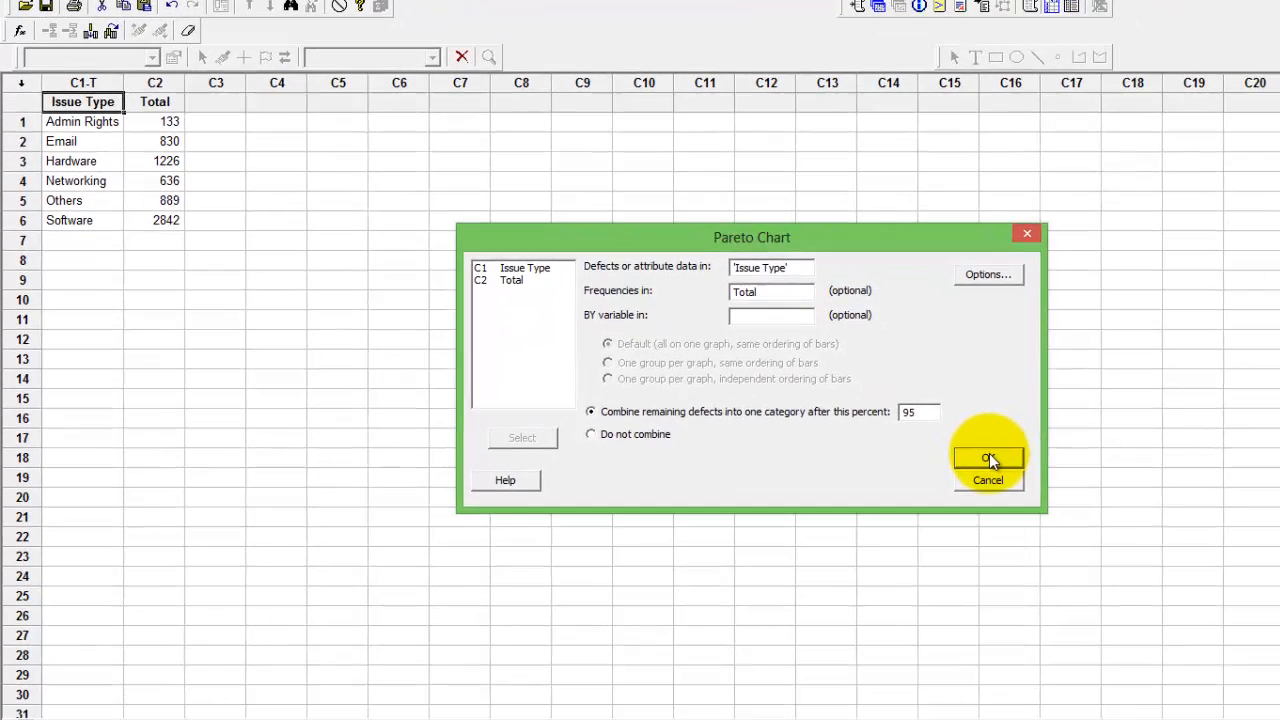
- Generate the Pareto chart of Issue Type, with Software leading at 43.3%
{"action": "left_click", "coordinate": [988, 458]}
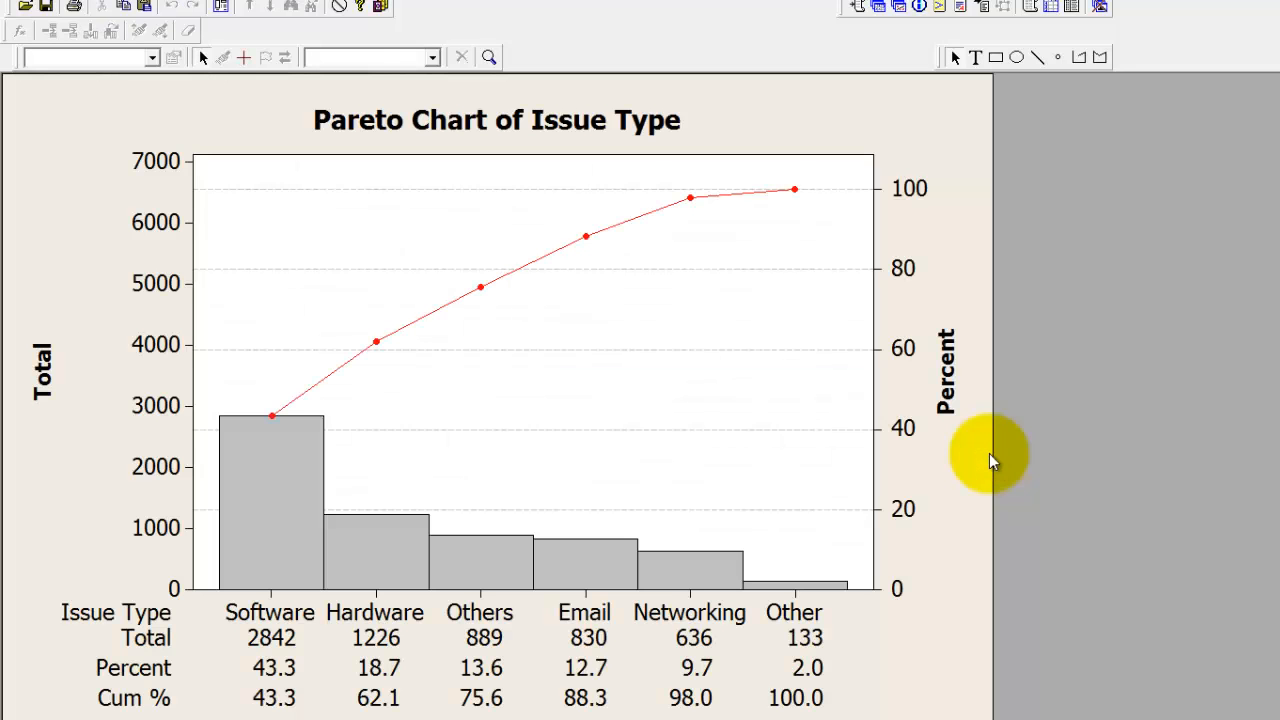
{"action": "mouse_move", "coordinate": [990, 456]}
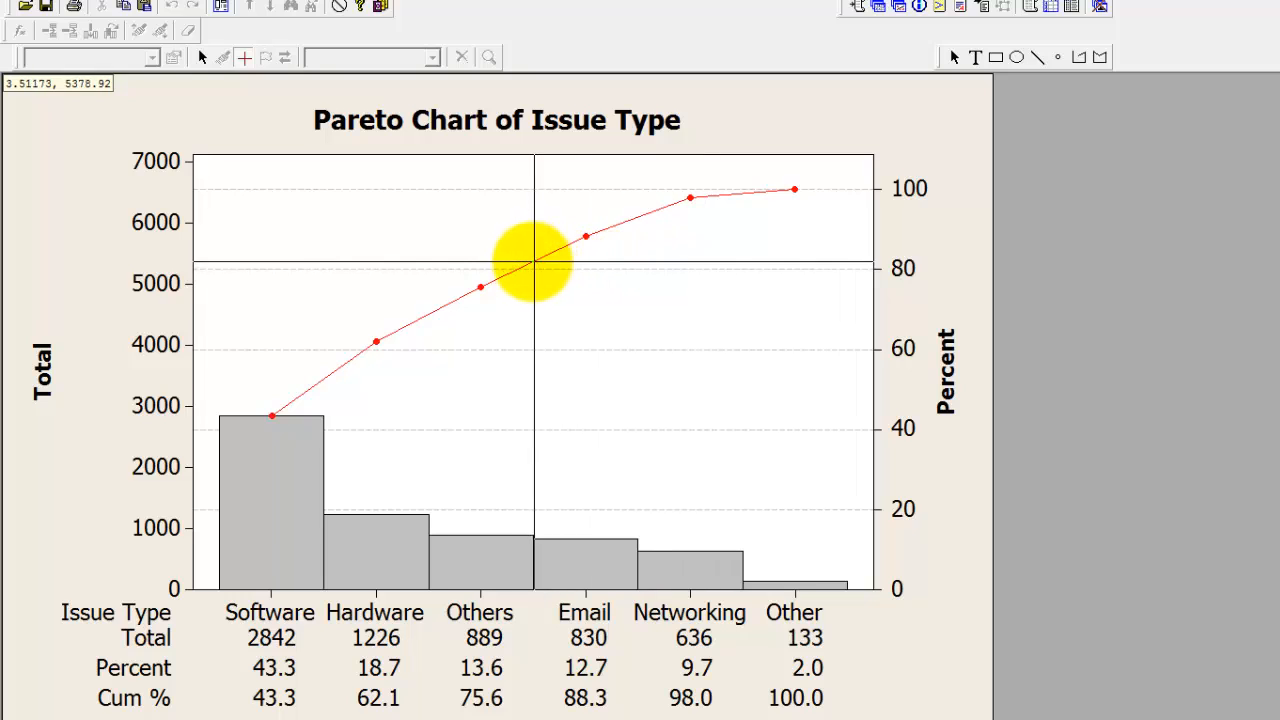
{"action": "mouse_move", "coordinate": [520, 272]}
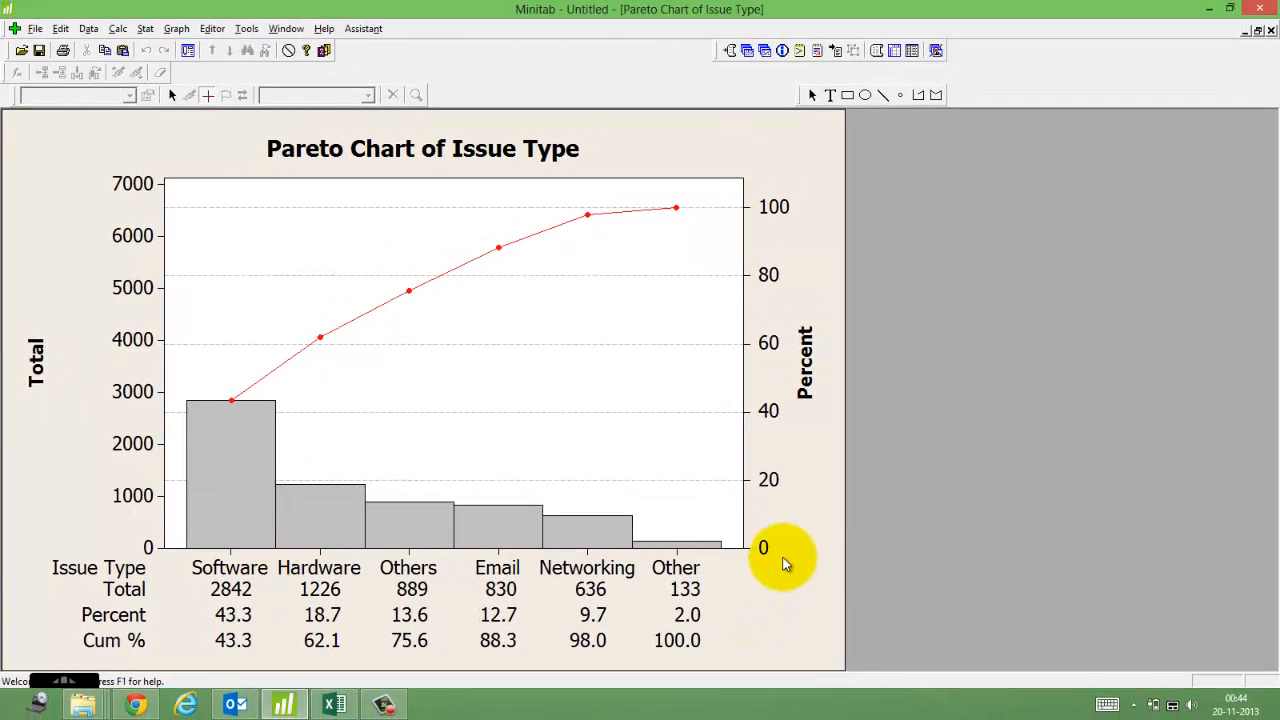
{"action": "mouse_move", "coordinate": [344, 636]}
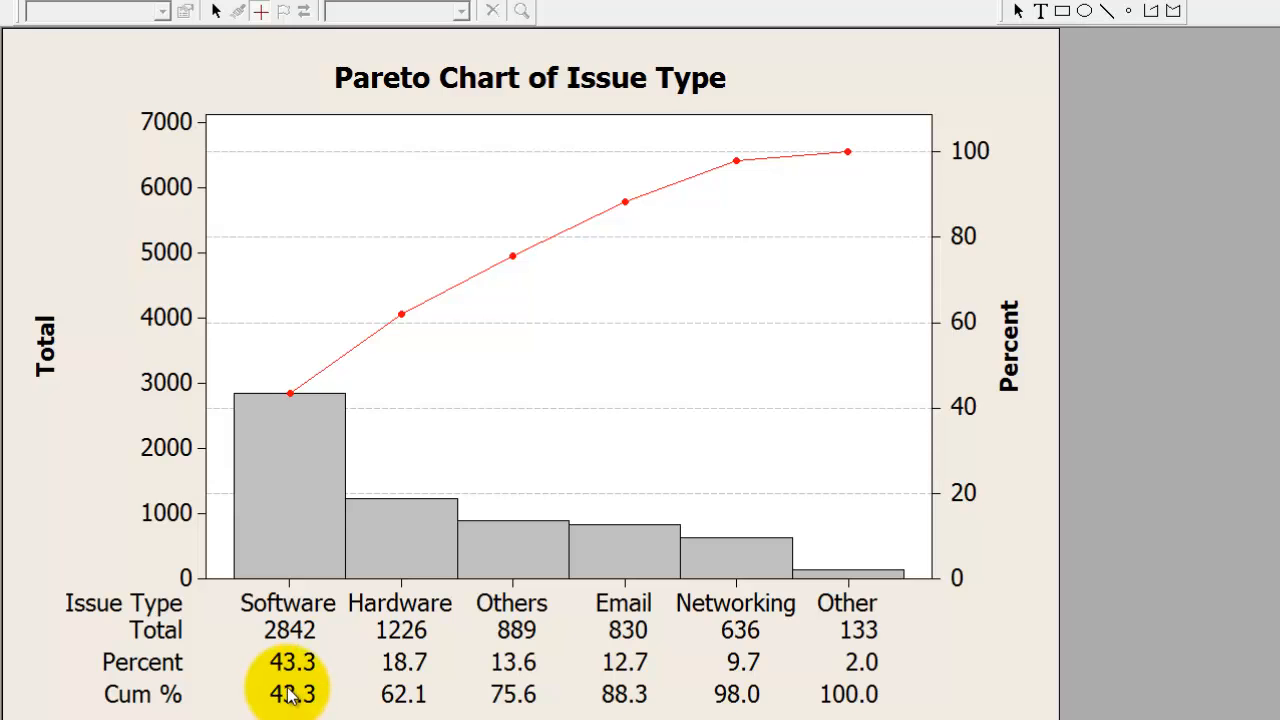
{"action": "mouse_move", "coordinate": [300, 460]}
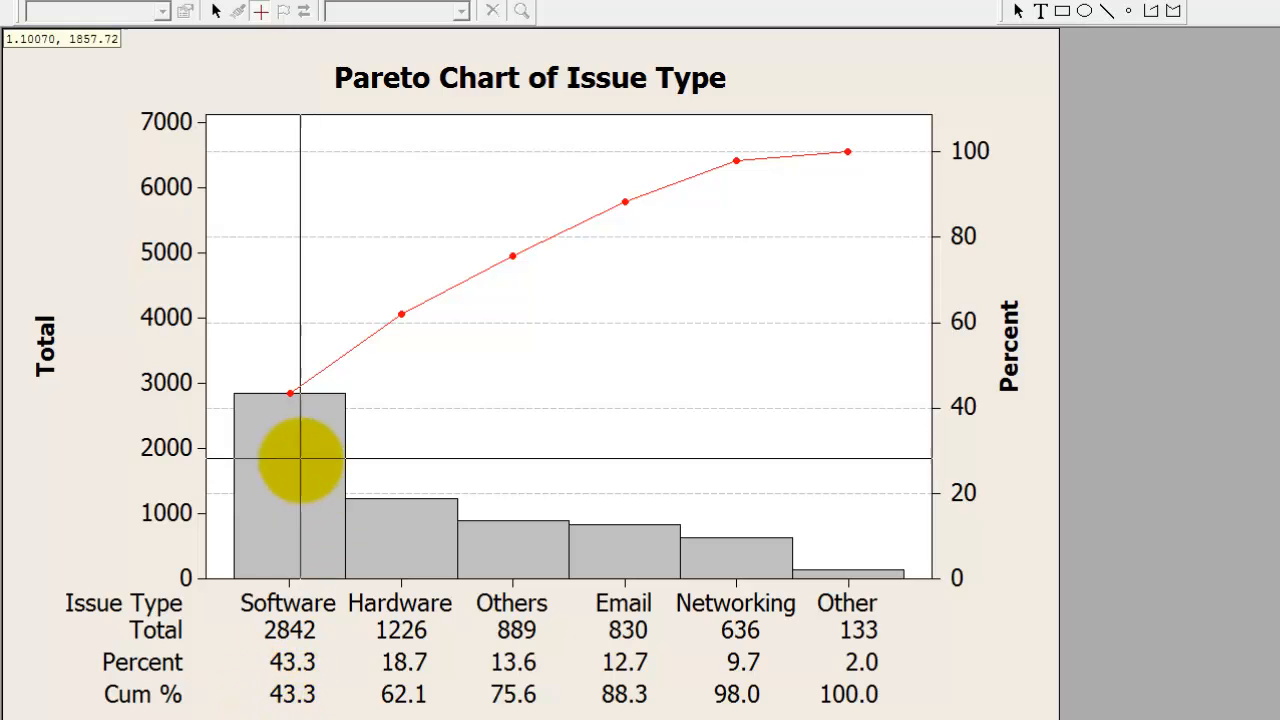
{"action": "mouse_move", "coordinate": [996, 548]}
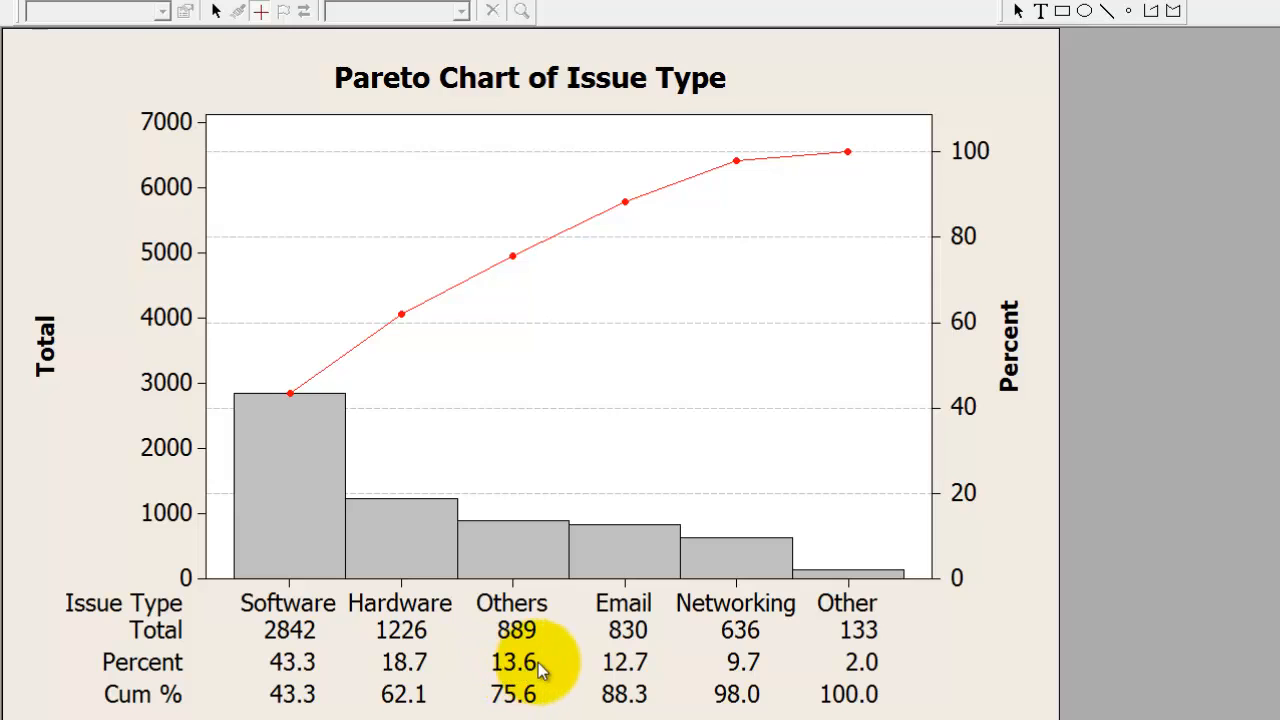
{"action": "mouse_move", "coordinate": [656, 676]}
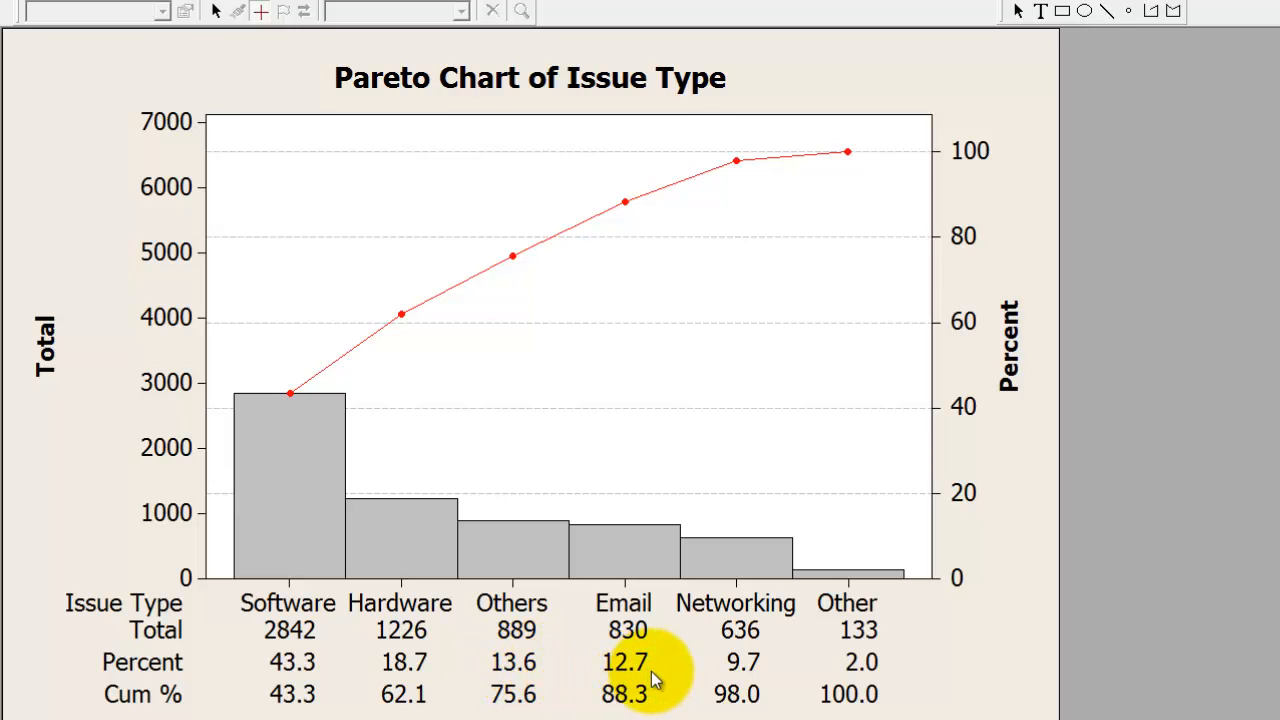
{"action": "mouse_move", "coordinate": [744, 668]}
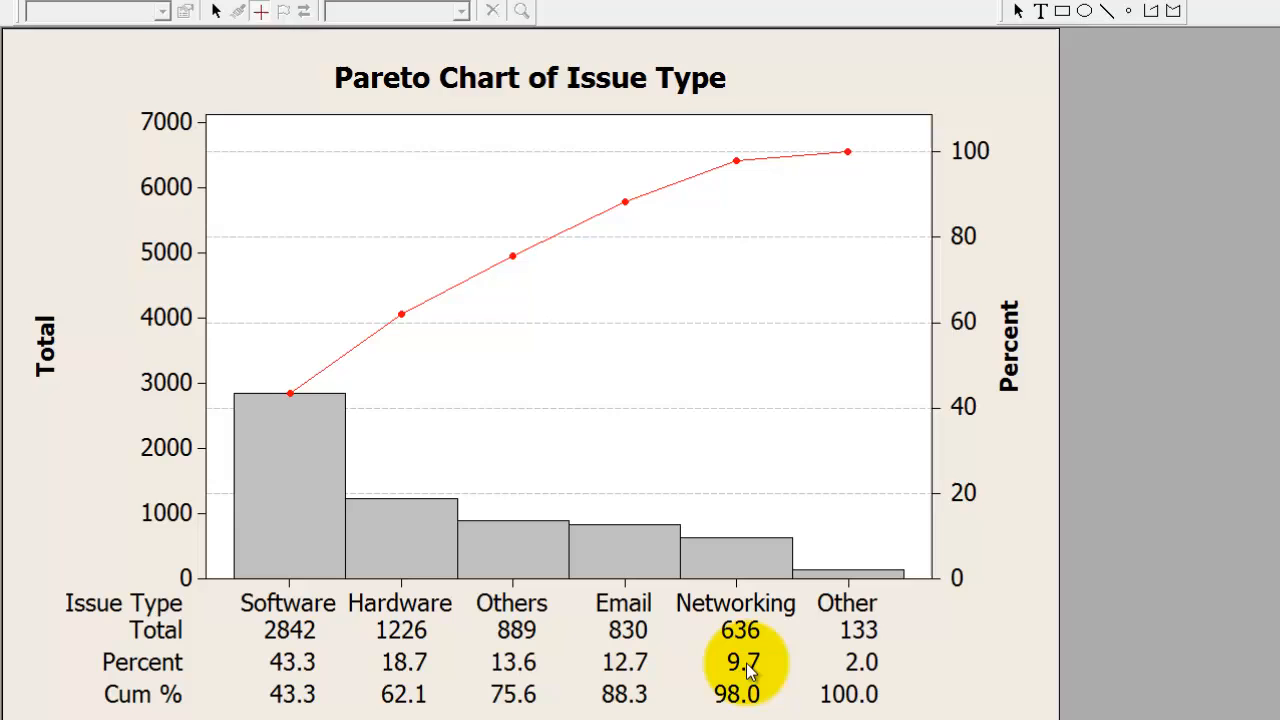
{"action": "mouse_move", "coordinate": [460, 696]}
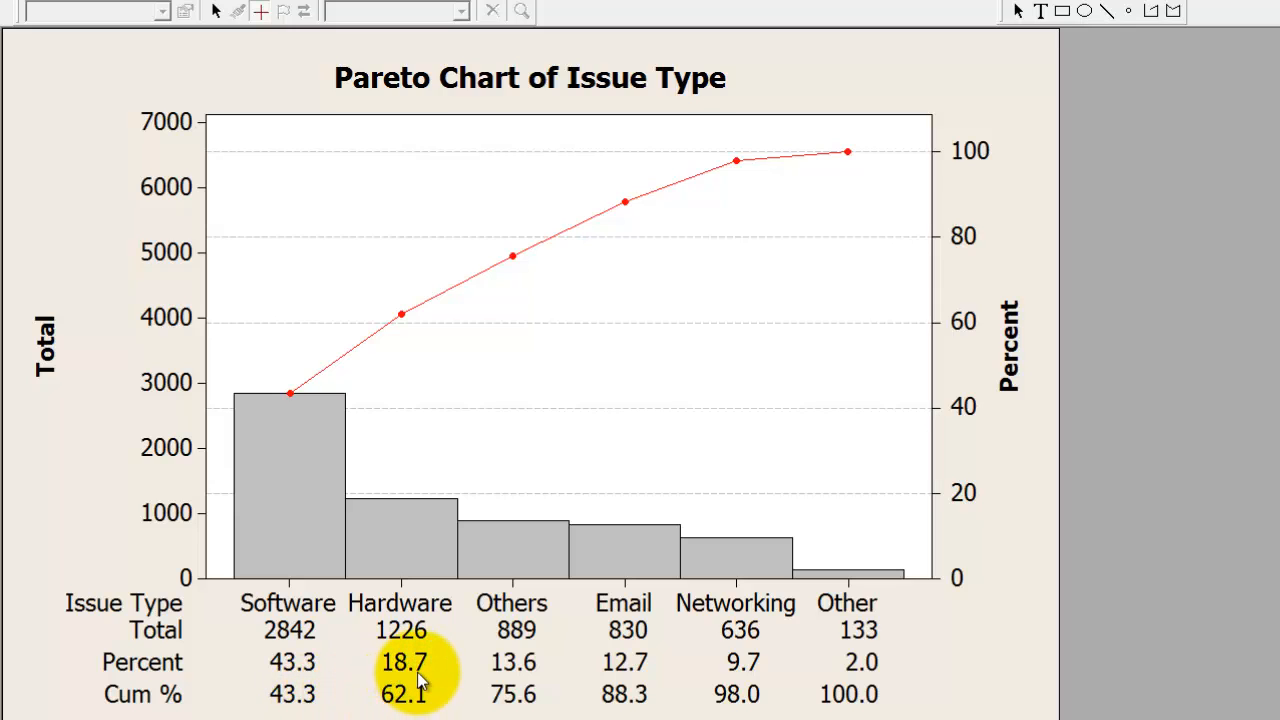
{"action": "mouse_move", "coordinate": [416, 684]}
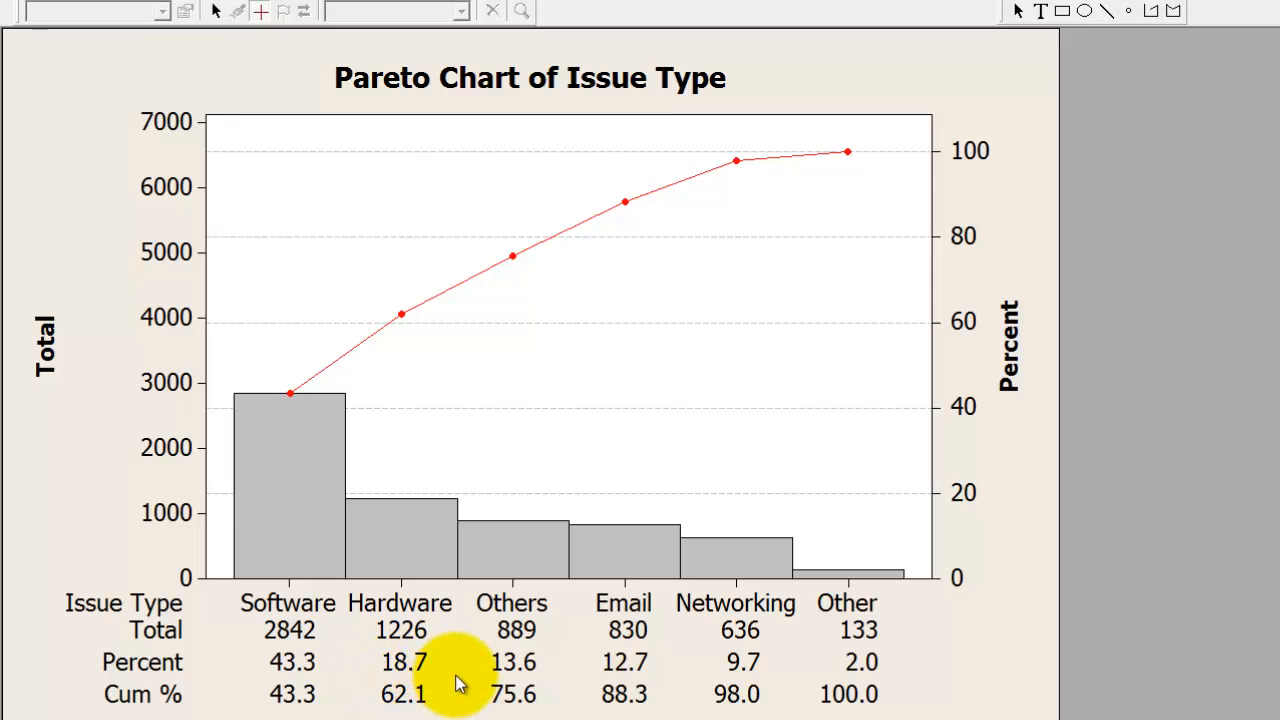
{"action": "mouse_move", "coordinate": [504, 676]}
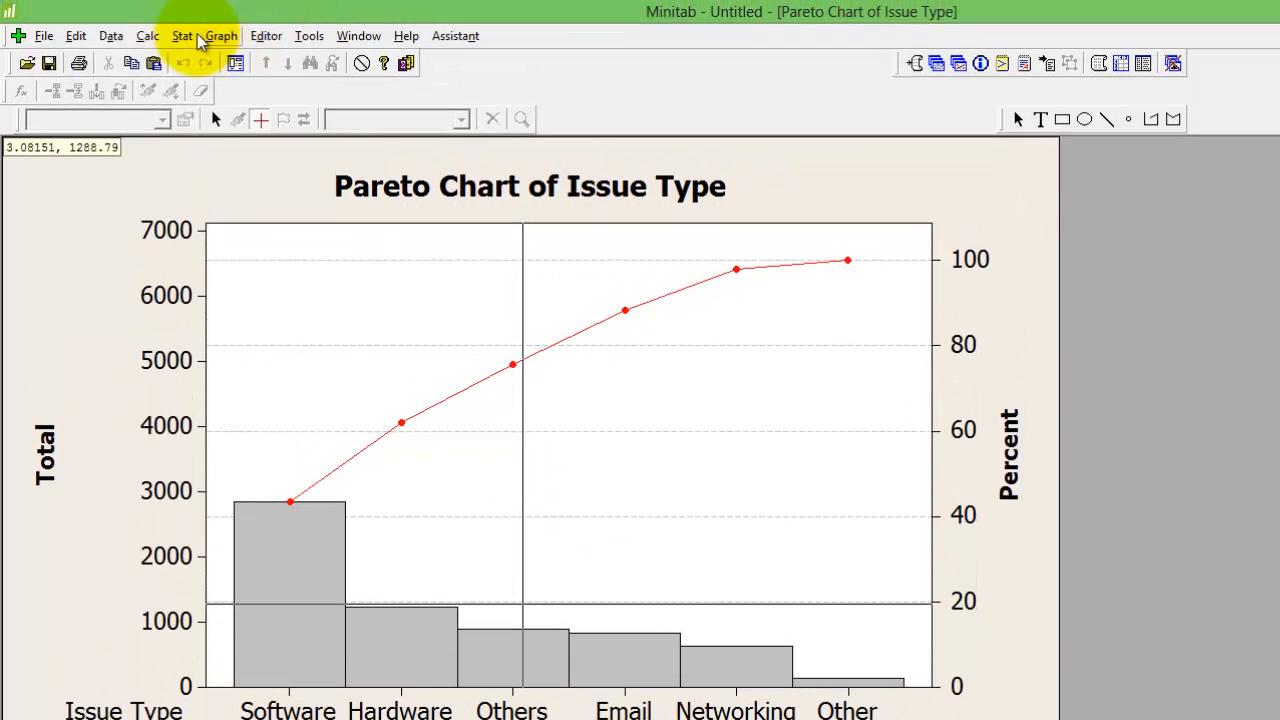
- Reopen Stat > Quality Tools over the existing Pareto chart
{"action": "left_click", "coordinate": [182, 36]}
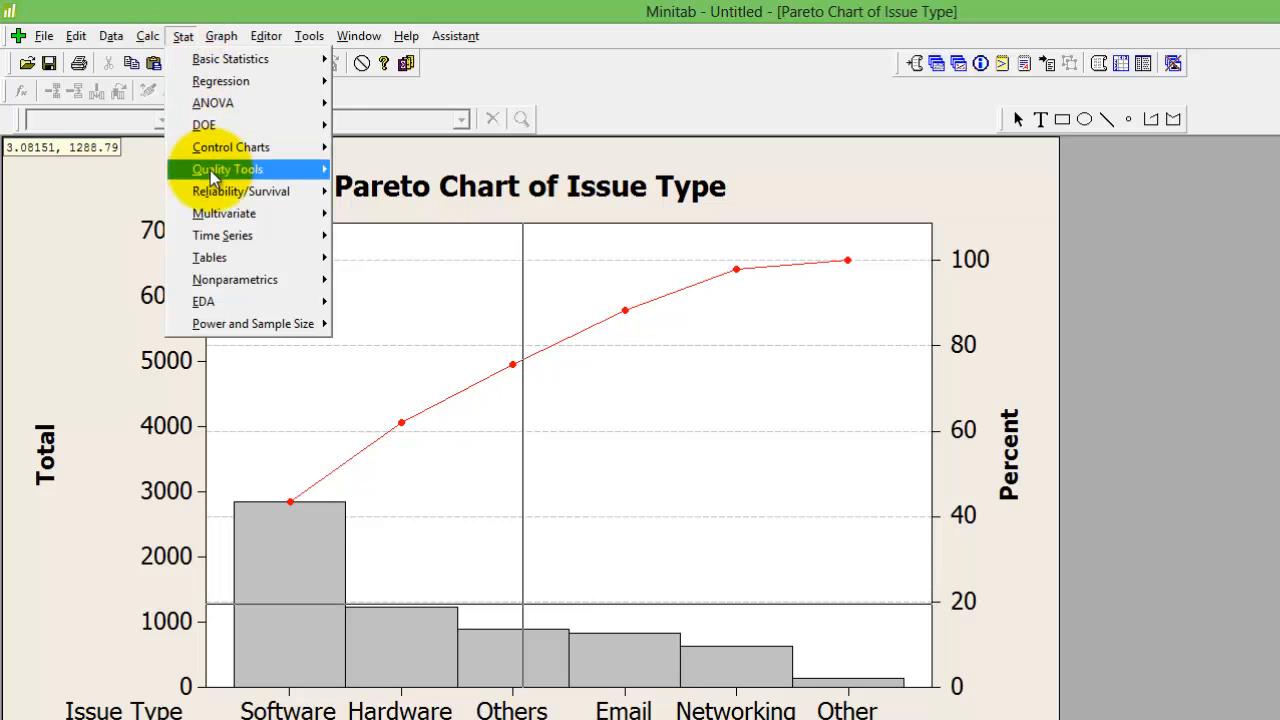
{"action": "left_click", "coordinate": [228, 168]}
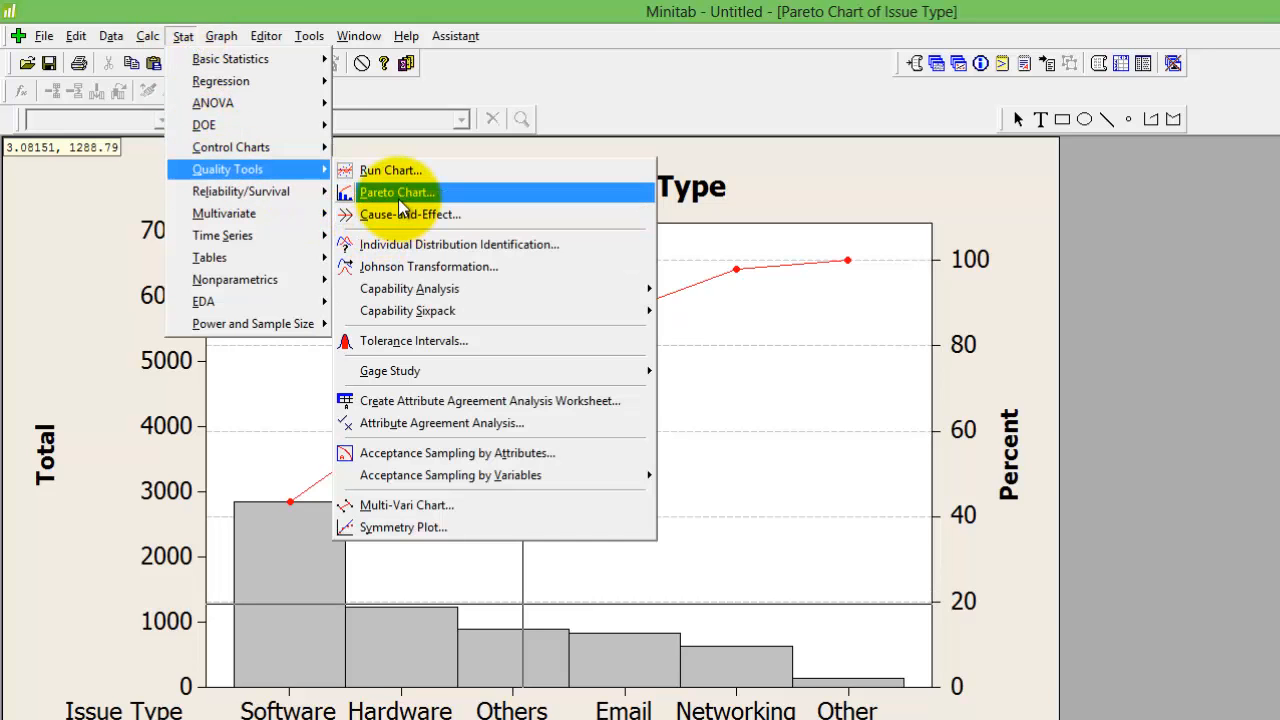